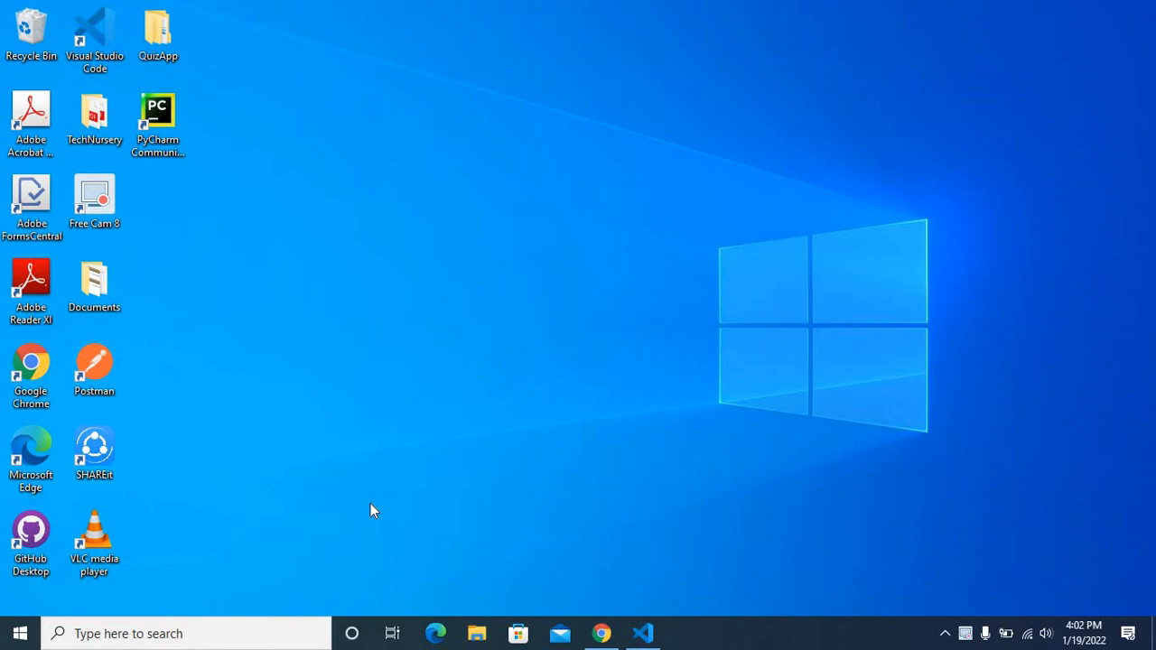
pyautogui.moveTo(574, 485)
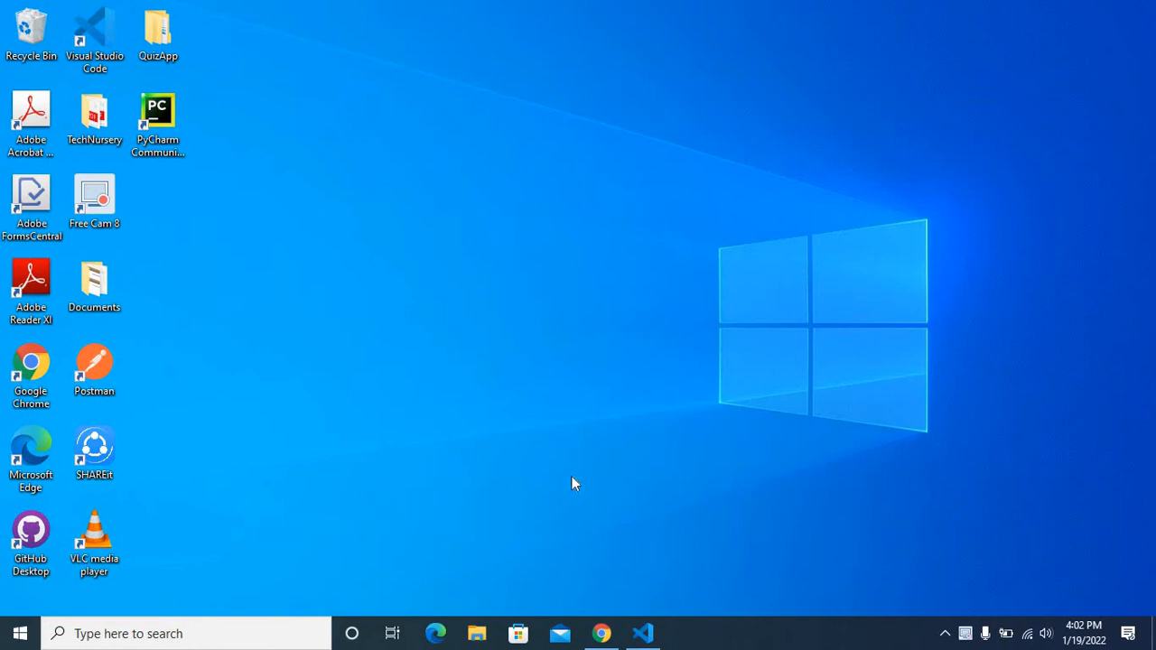
# Launch Visual Studio Code from the taskbar with the fetch project's fetchApi.js showing
pyautogui.click(643, 632)
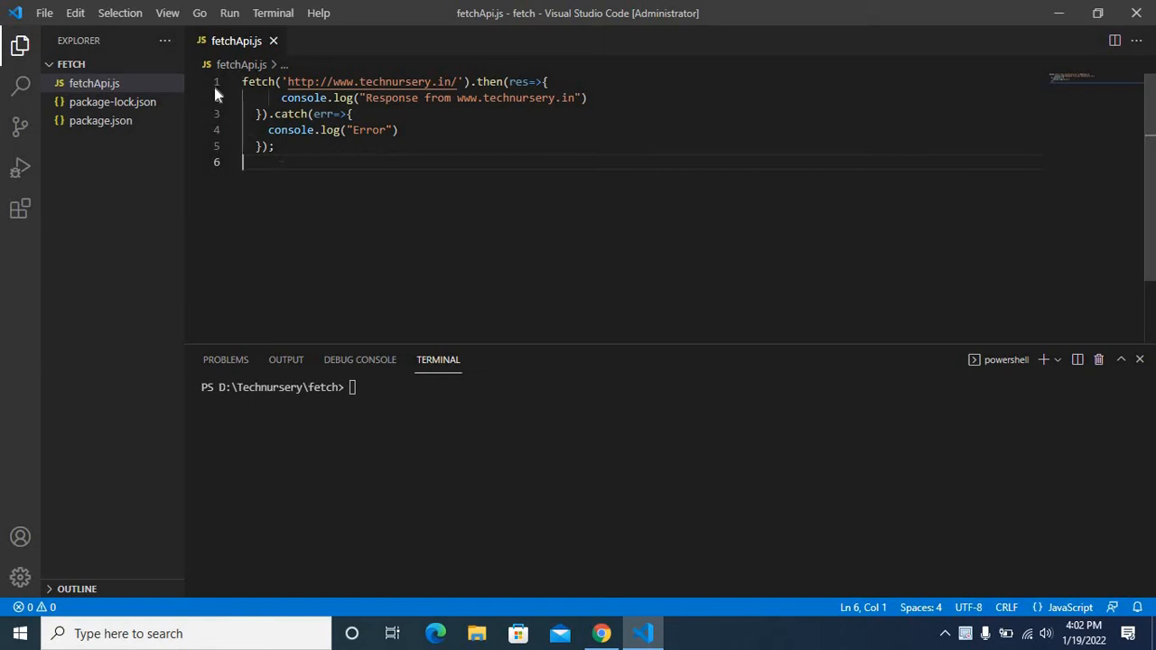
pyautogui.press('ctrl+a')
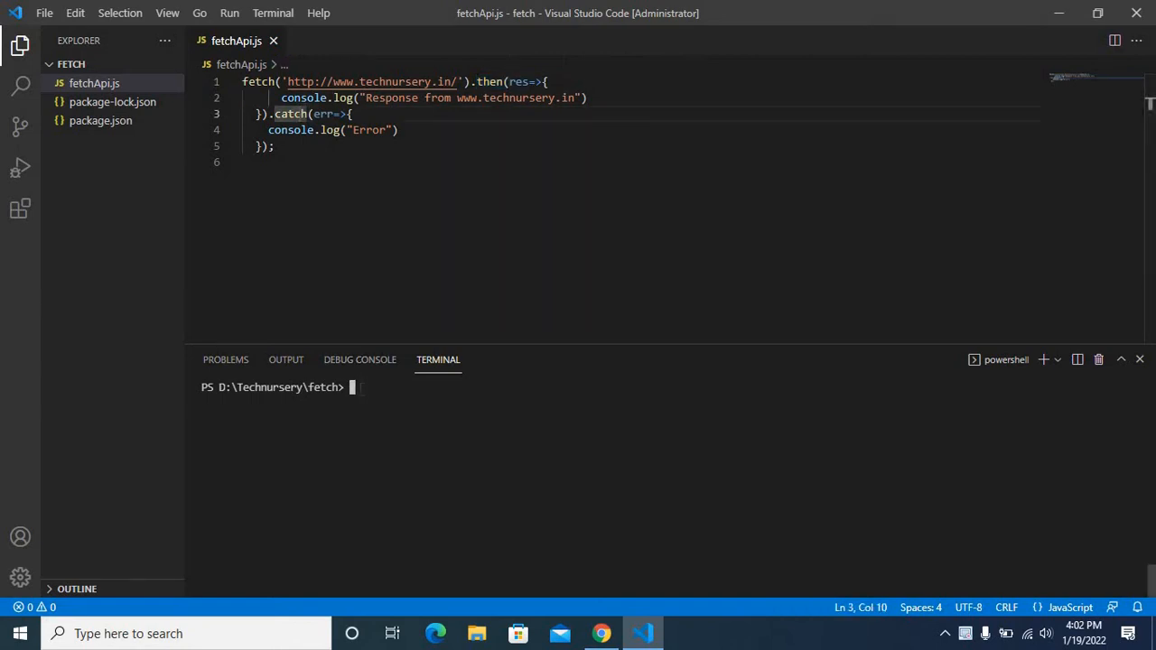
# Run node .\fetchApi.js in the terminal, which fails with 'fetch is not defined'
pyautogui.write('node')
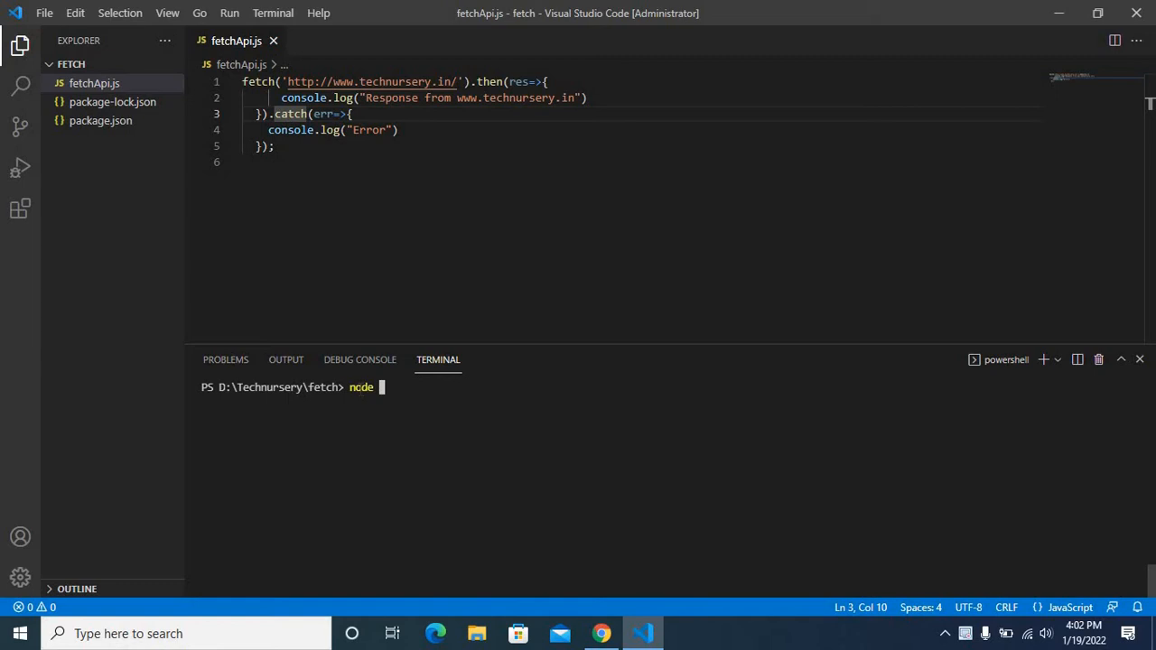
pyautogui.write('fetchap')
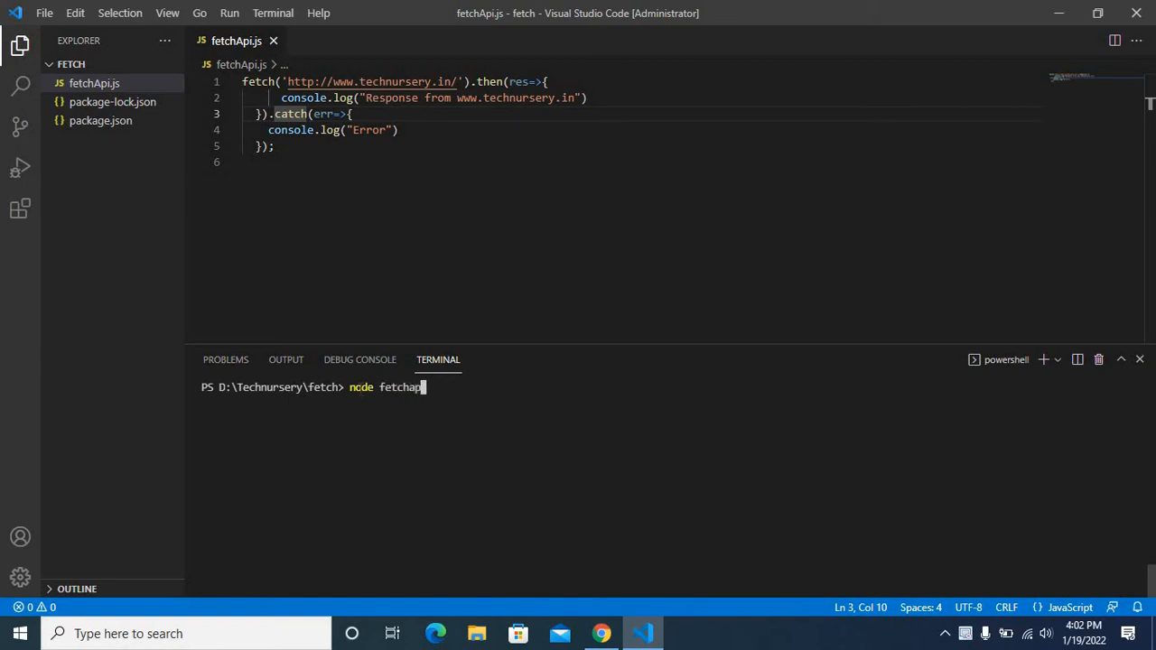
pyautogui.write('.\\fetchApi.js')
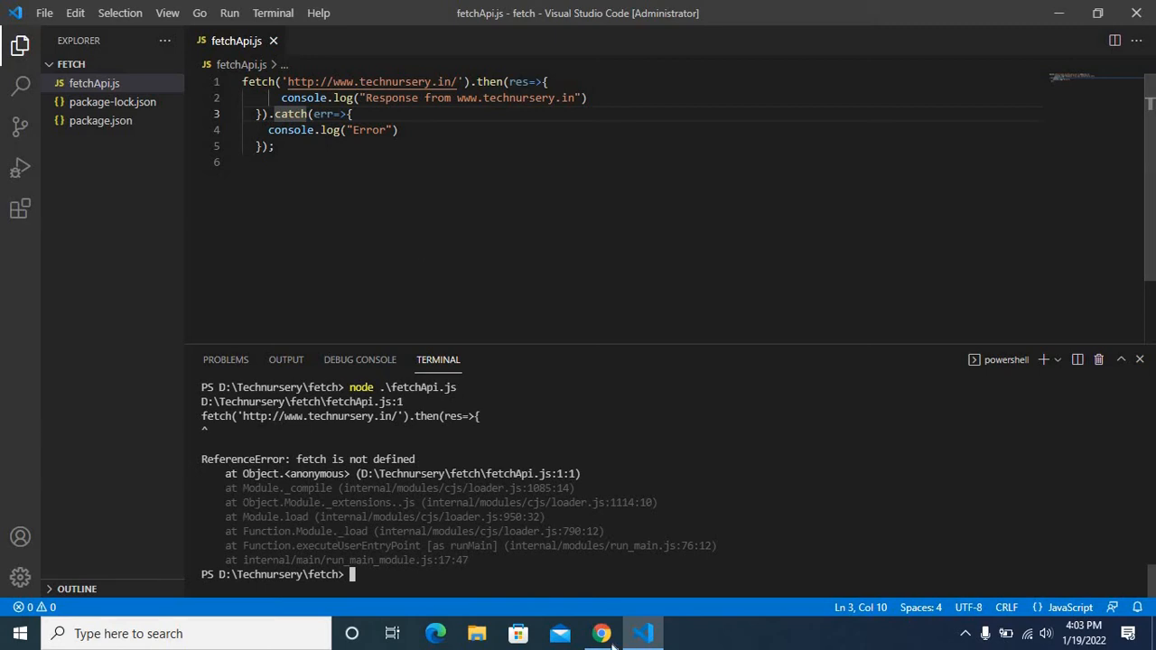
# Copy the 'npm i node-fetch' install command from the node-fetch npm page
pyautogui.click(602, 632)
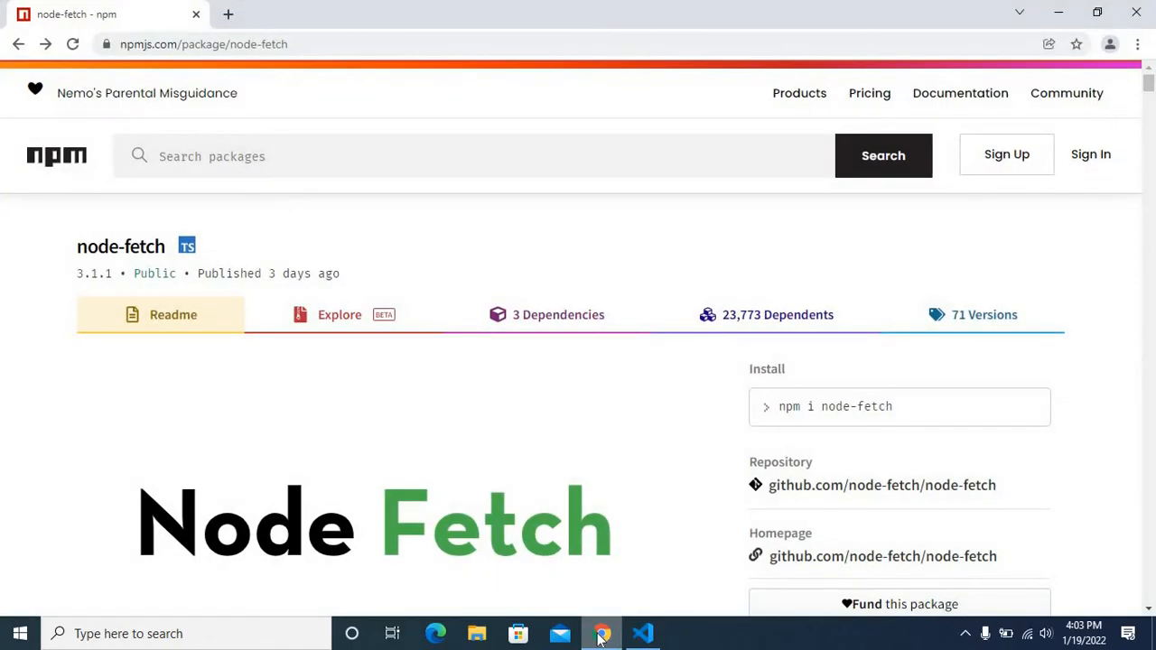
pyautogui.moveTo(390, 298)
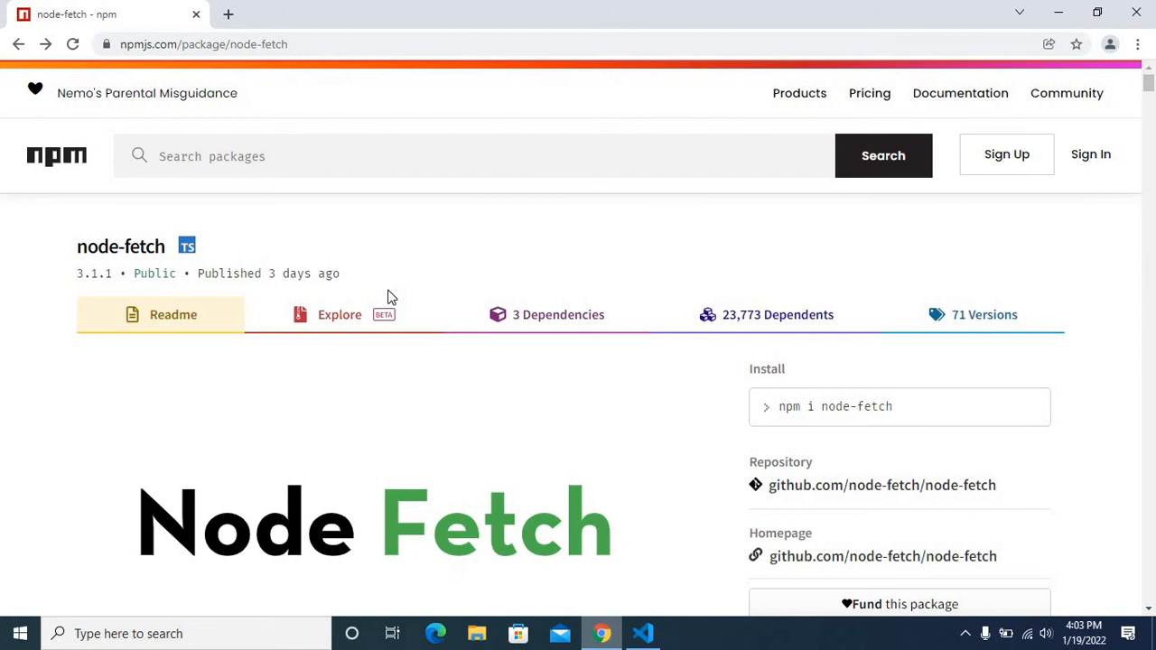
pyautogui.moveTo(134, 254)
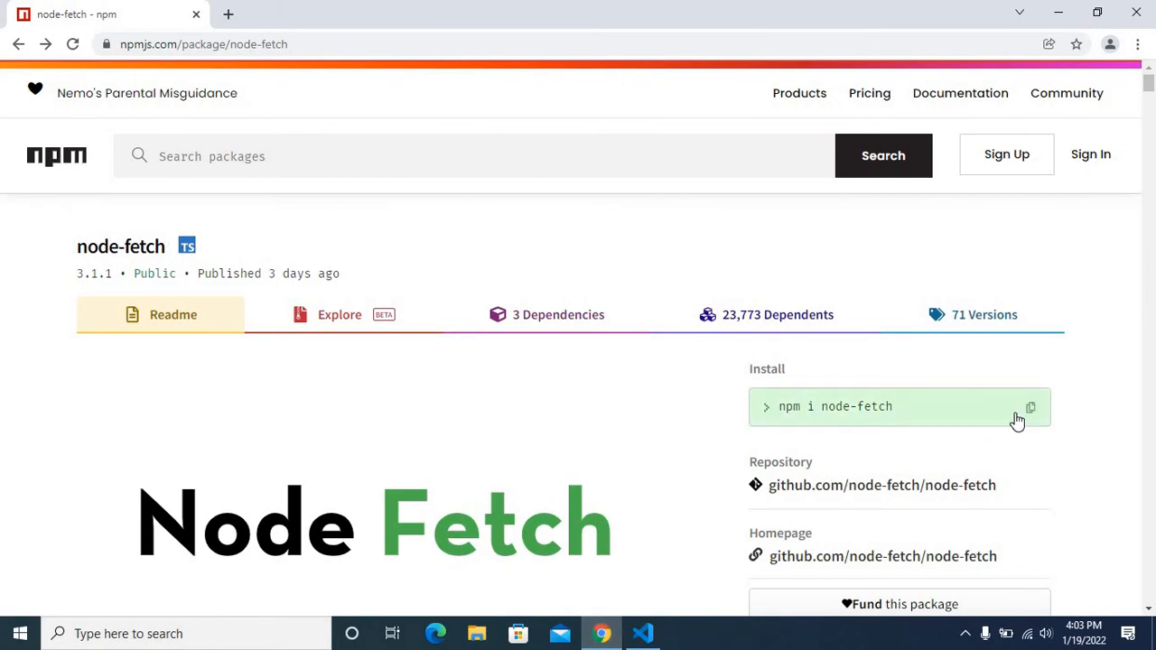
pyautogui.click(1029, 409)
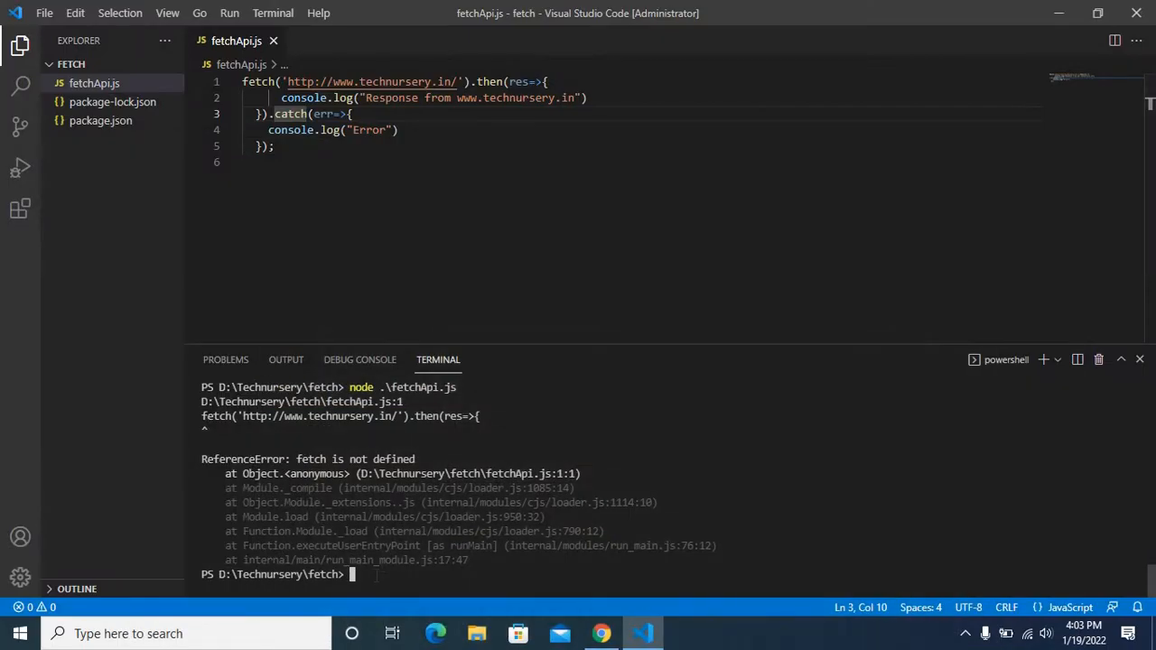
# Run npm i node-fetch and check package.json lists node-fetch 3.1.1 as a dependency
pyautogui.write('npm i node-fetch')
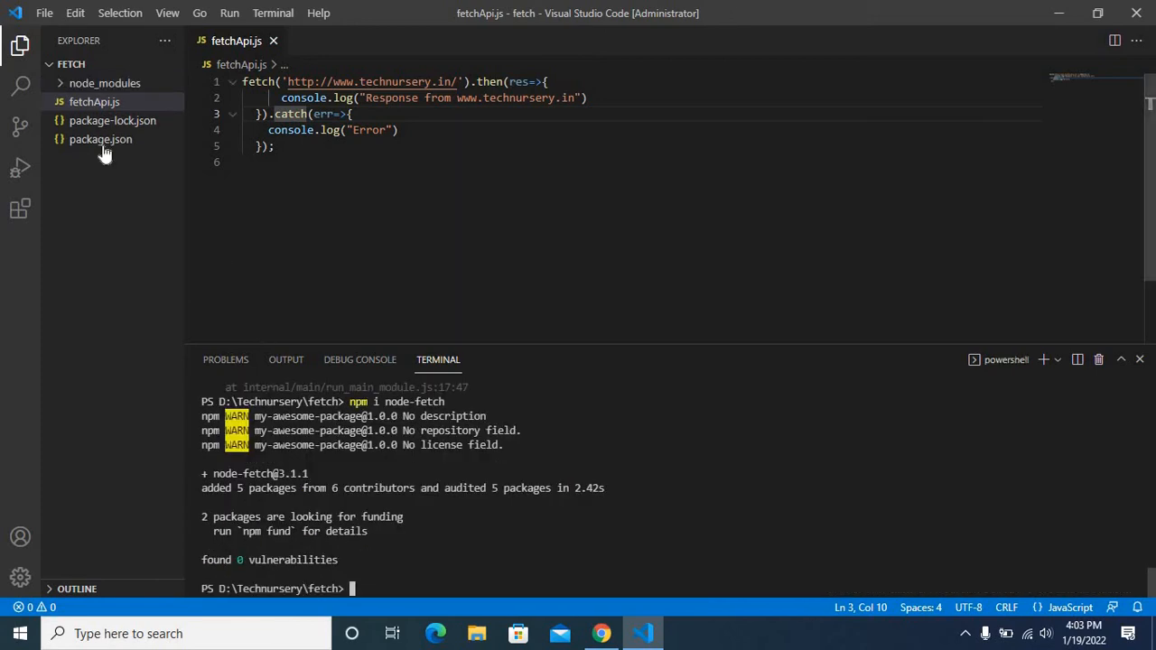
pyautogui.click(101, 139)
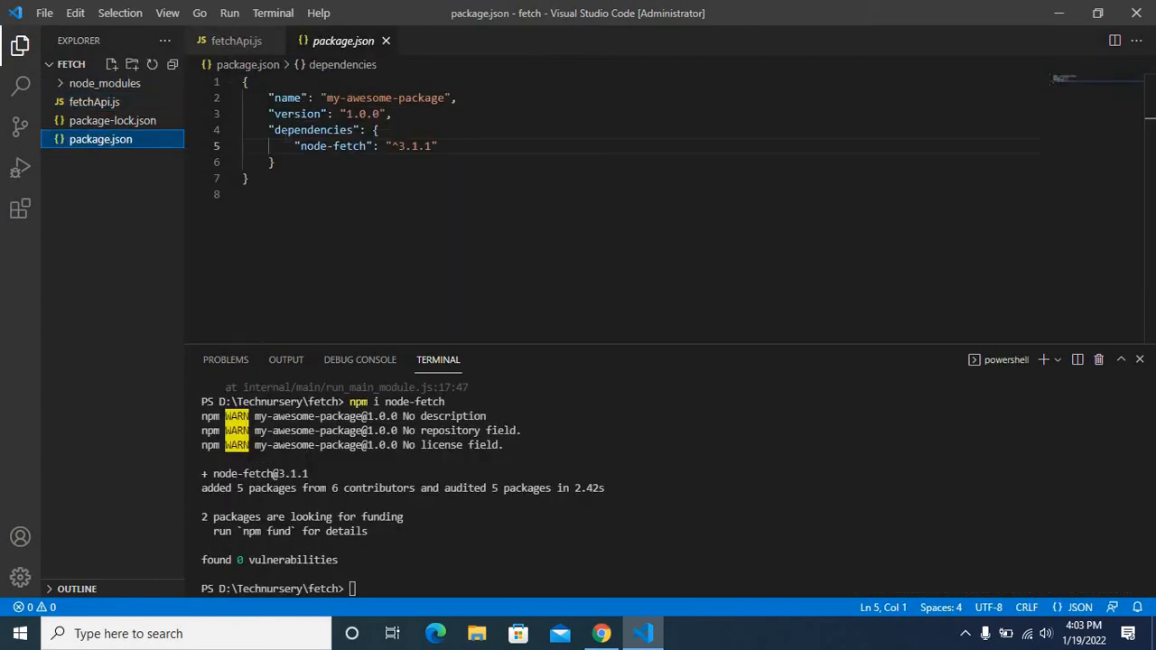
pyautogui.moveTo(94, 101)
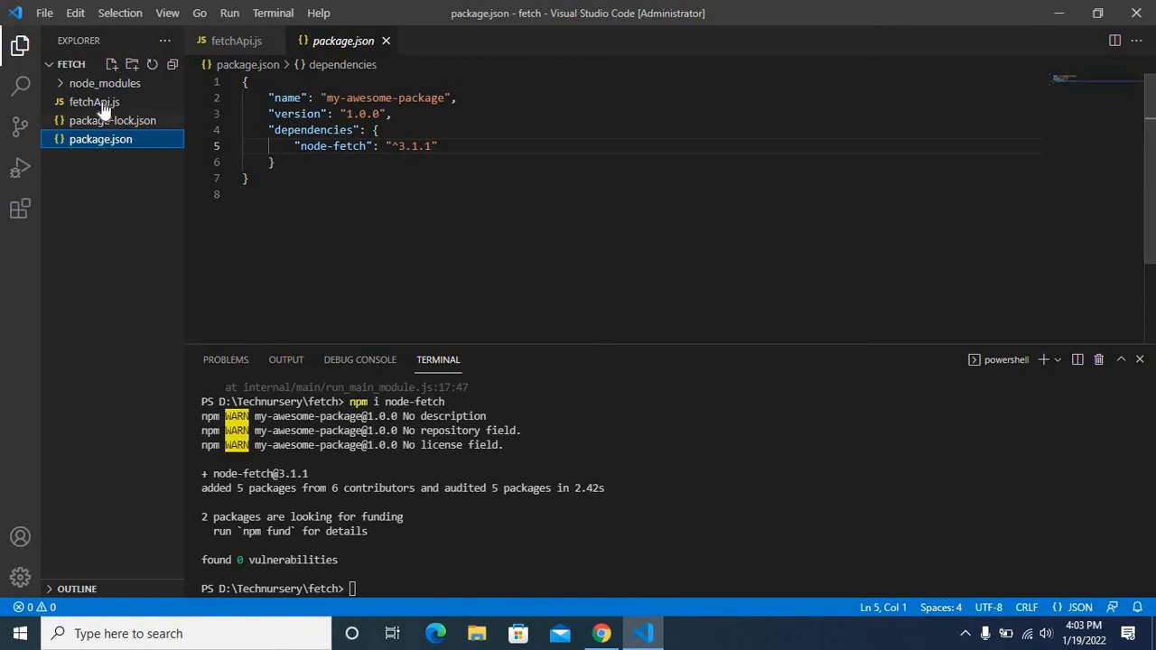
pyautogui.click(94, 101)
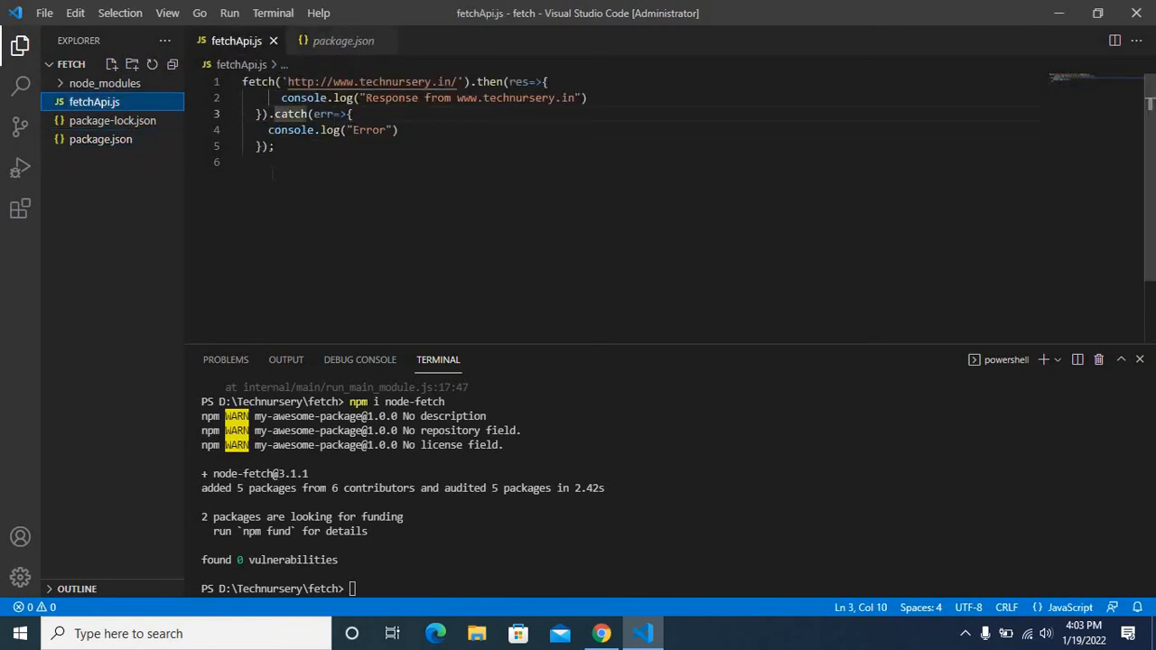
# Scroll the node-fetch npm page to Common Usage and select the JSON example code with its import line
pyautogui.click(599, 632)
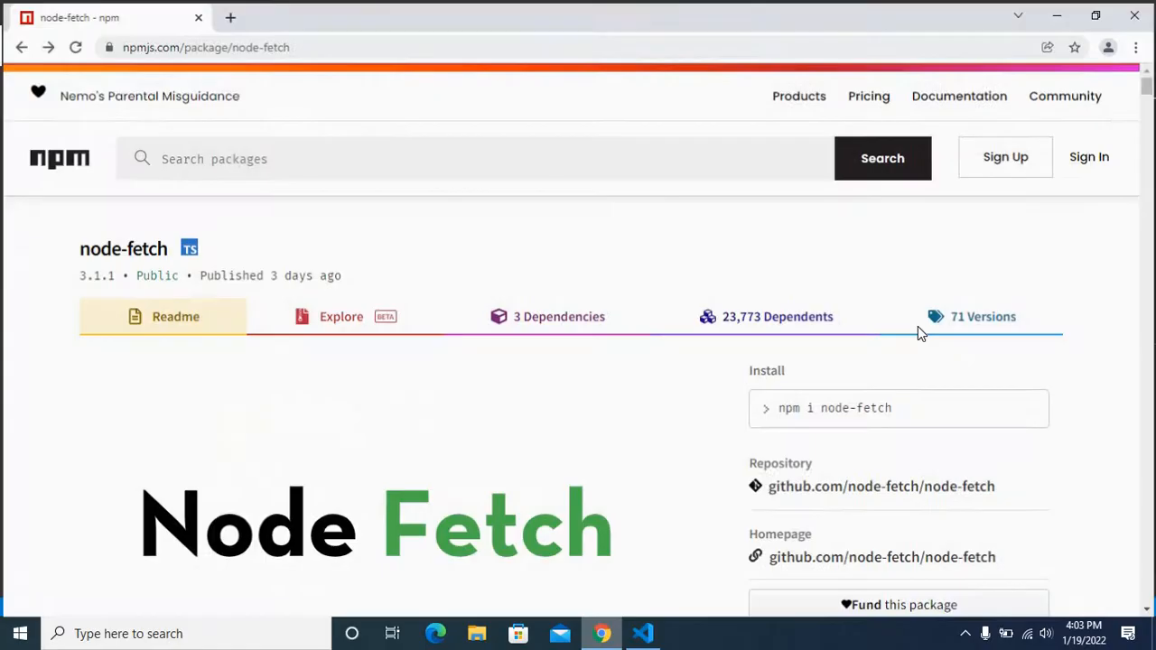
pyautogui.scroll(-3)
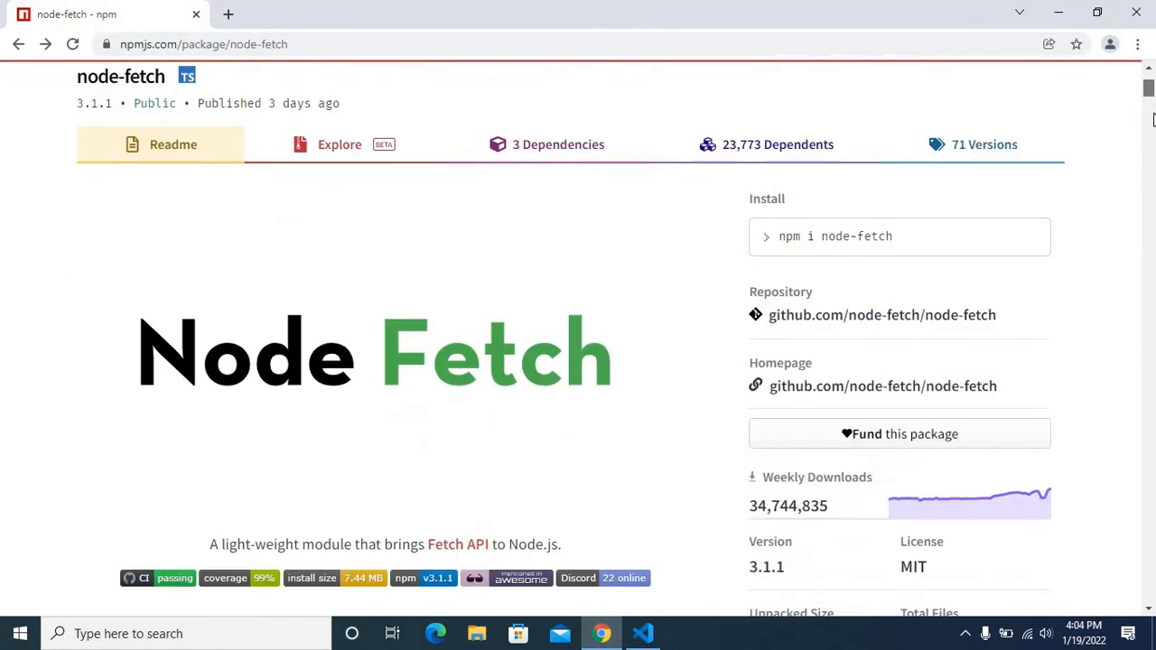
pyautogui.scroll(-3)
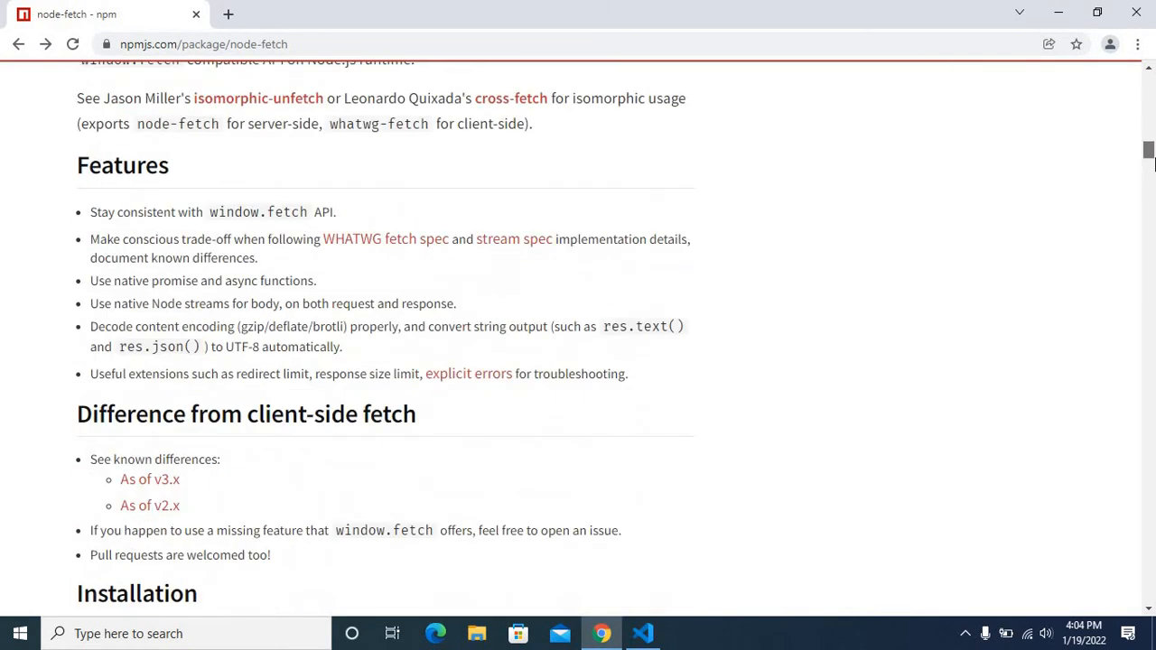
pyautogui.scroll(-3)
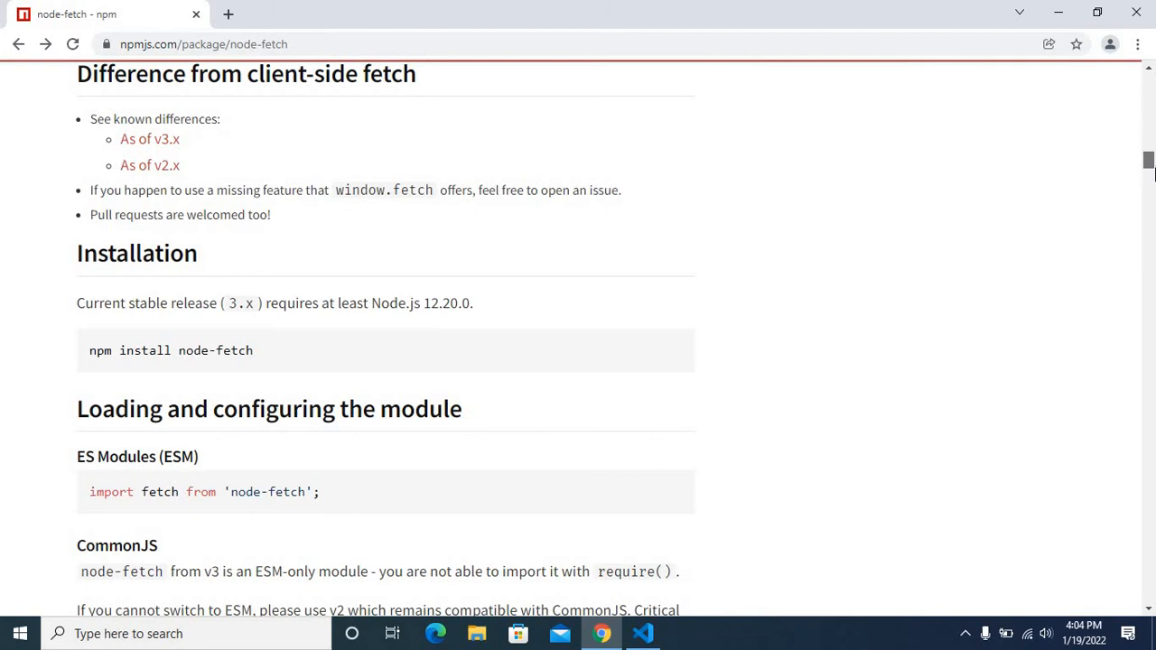
pyautogui.scroll(-3)
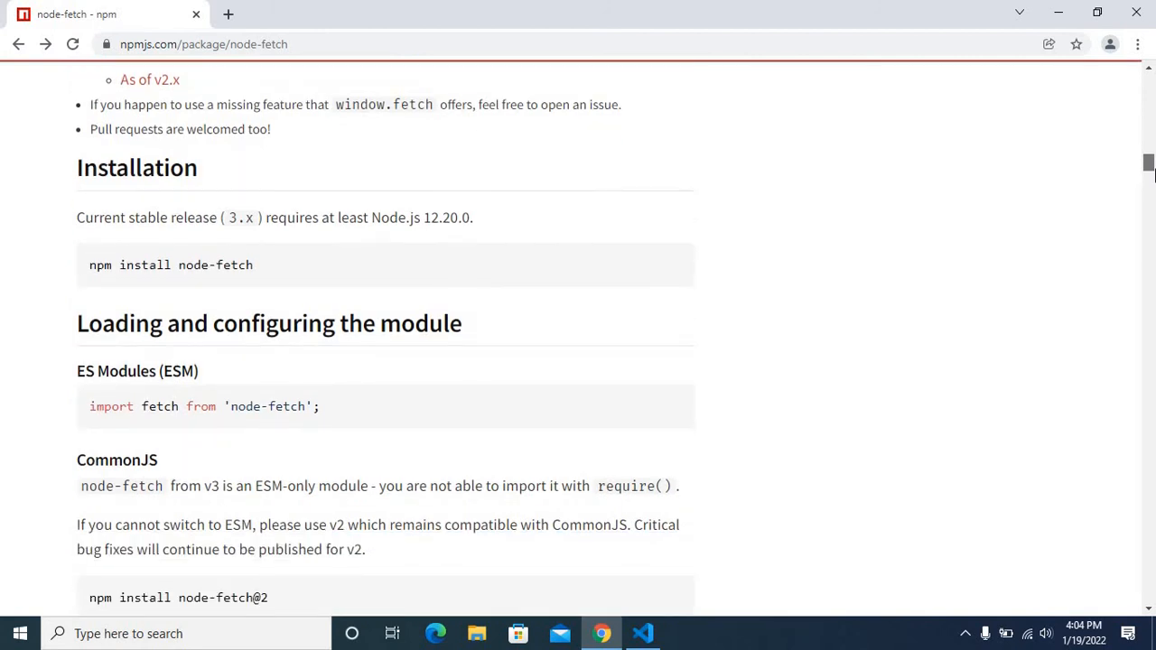
pyautogui.scroll(-3)
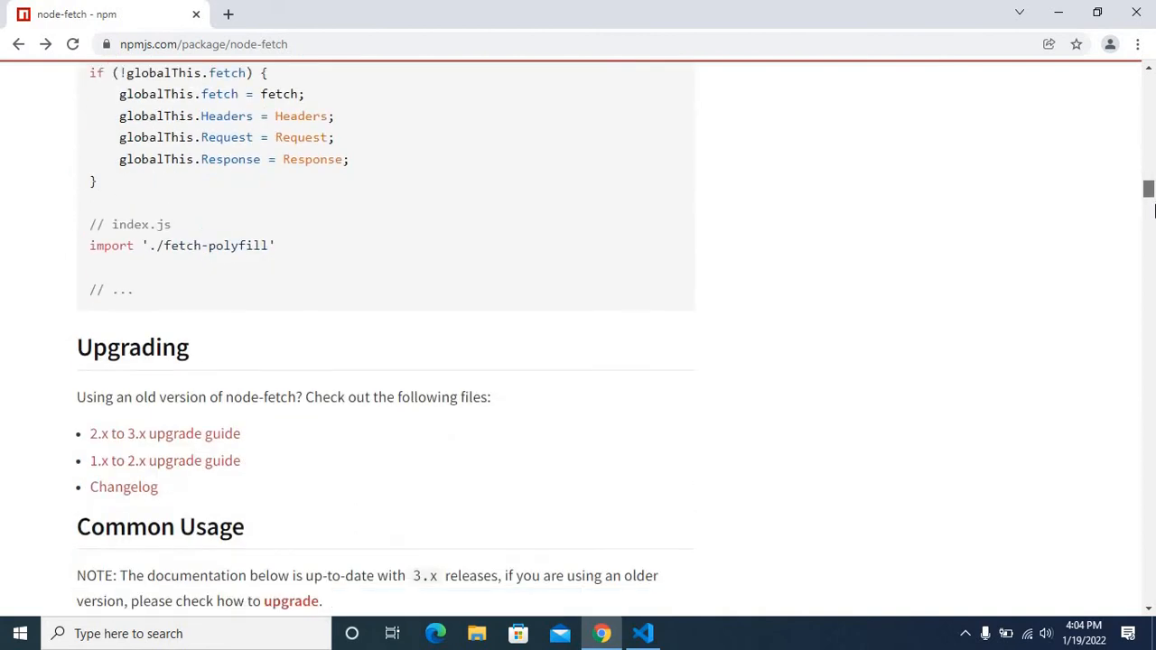
pyautogui.scroll(-3)
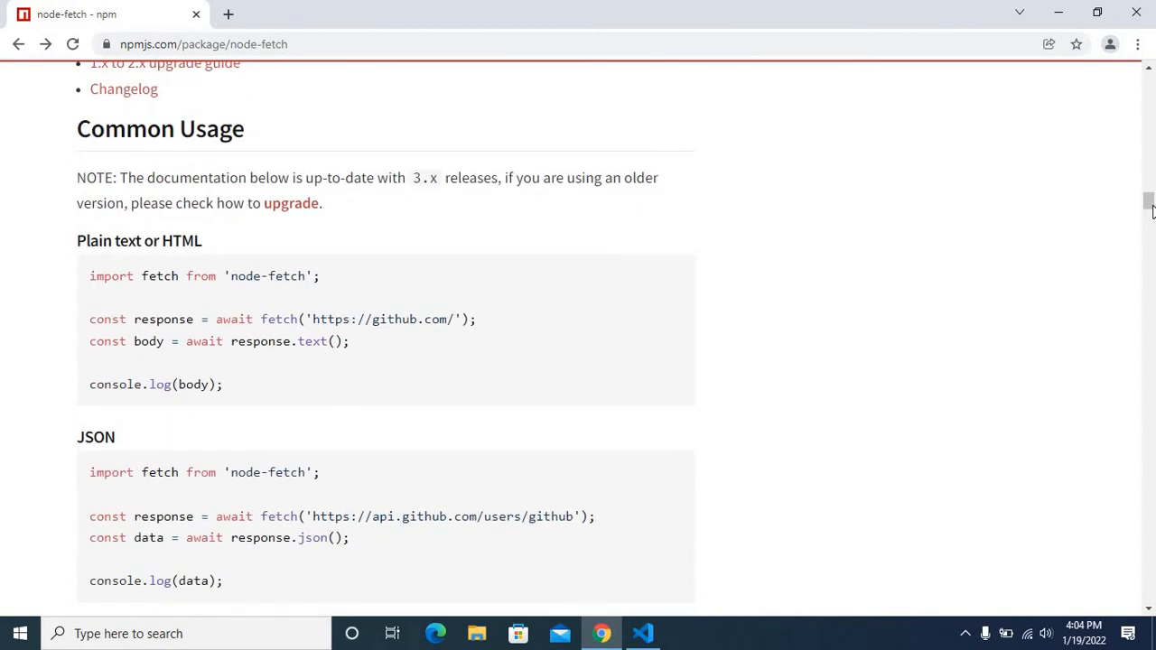
pyautogui.scroll(-3)
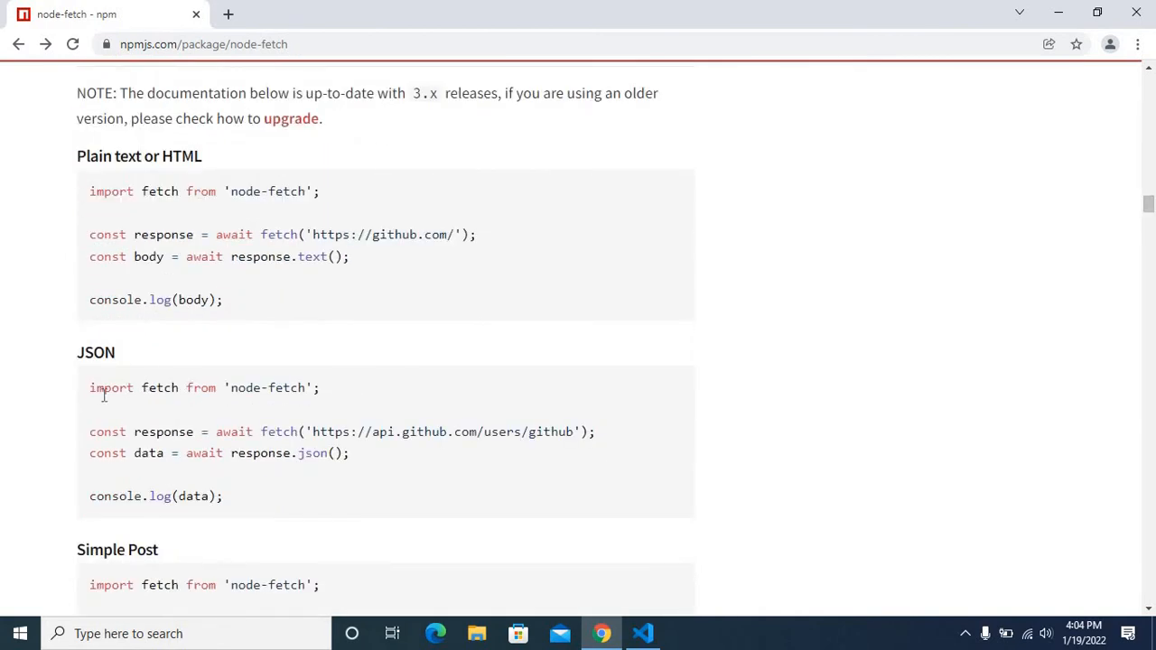
pyautogui.moveTo(90, 387); pyautogui.dragTo(348, 451)
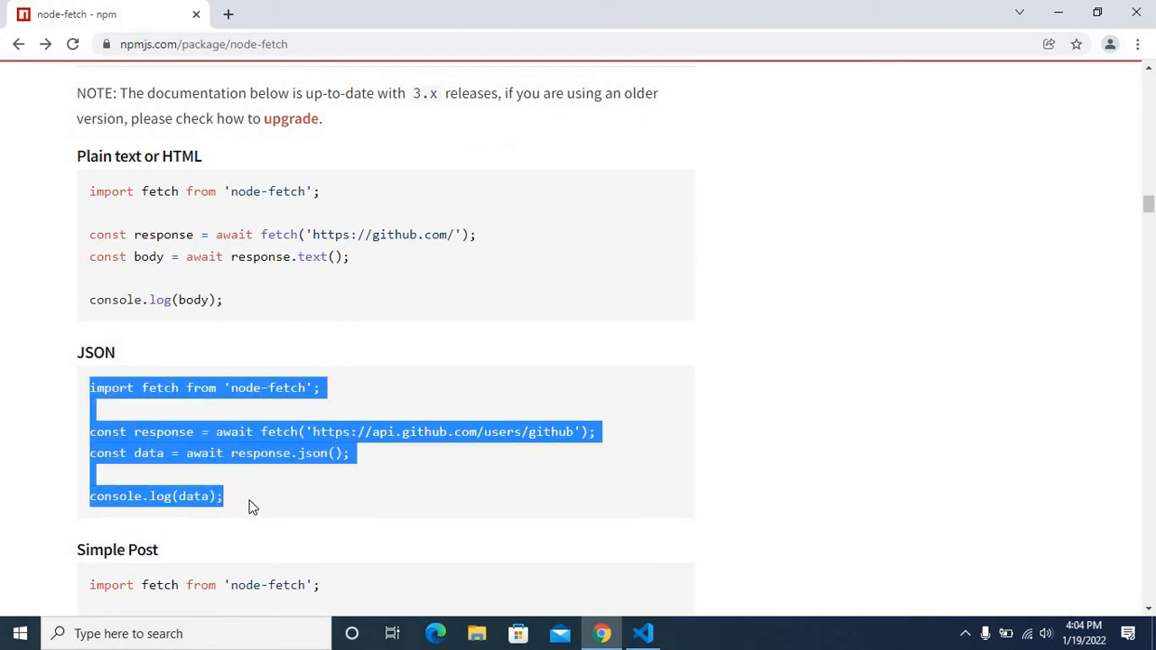
pyautogui.click(325, 397)
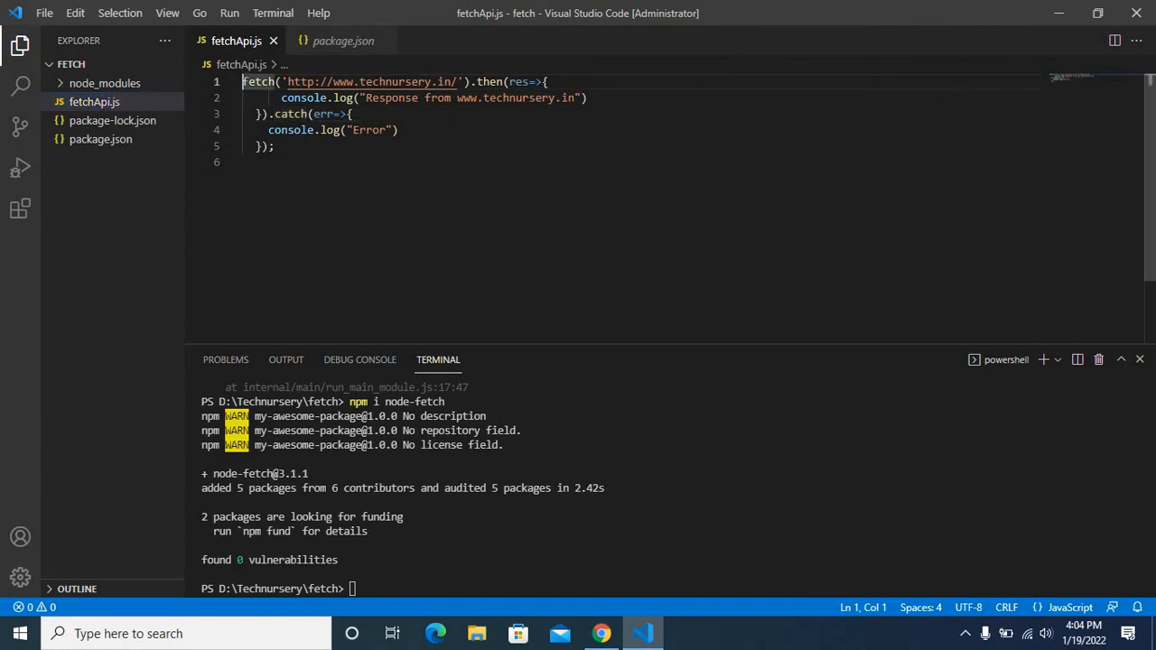
# Add import fetch from 'node-fetch'; as the first line of fetchApi.js
pyautogui.write("import fetch from 'node-fetch';")
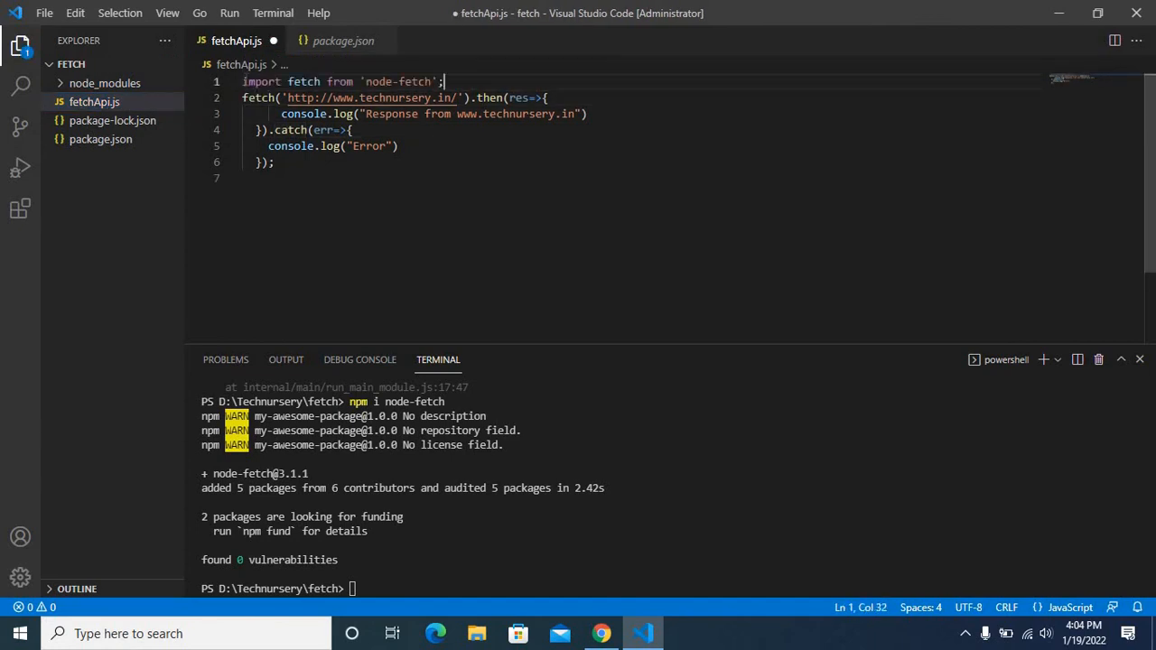